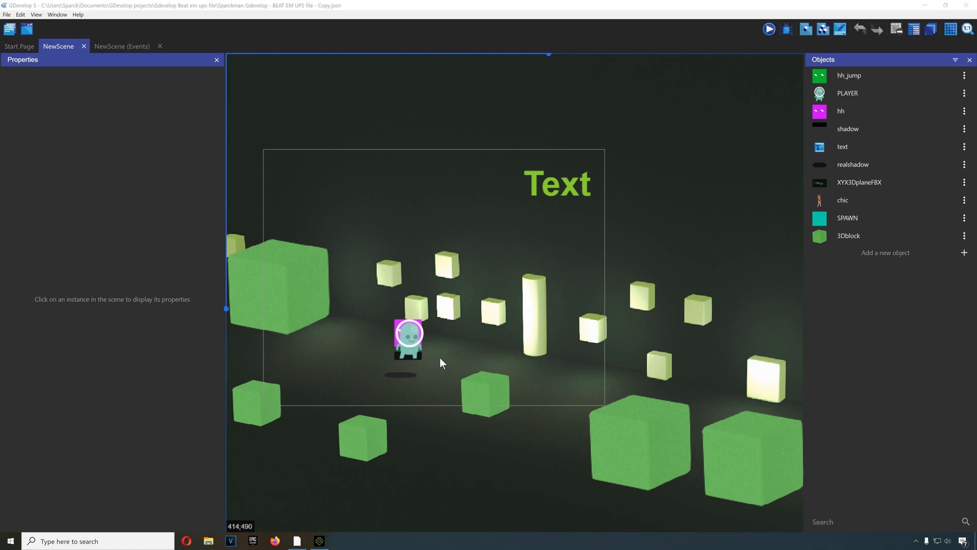
- Select the PLAYER instance at 307, 398 on the base layer to show its properties
left_click(410, 344)
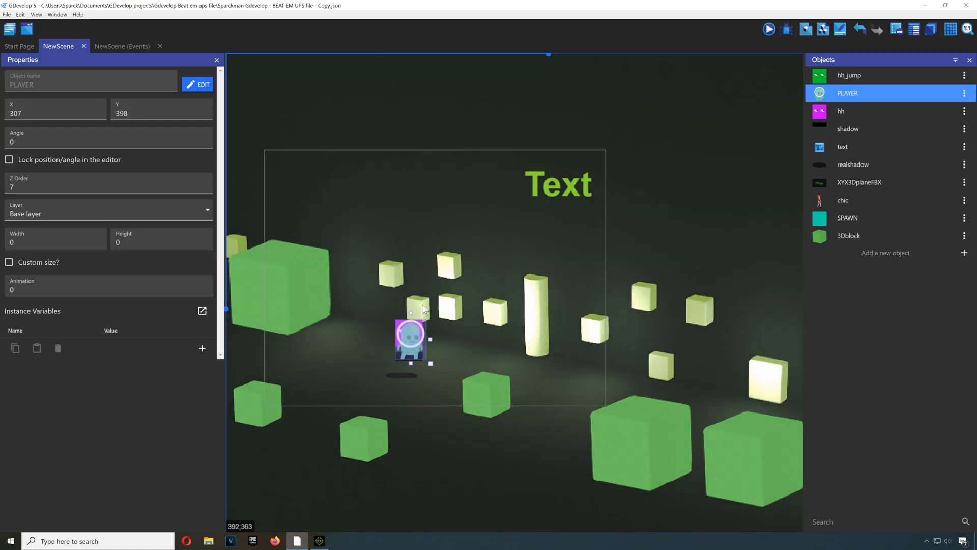
mouse_move(380, 318)
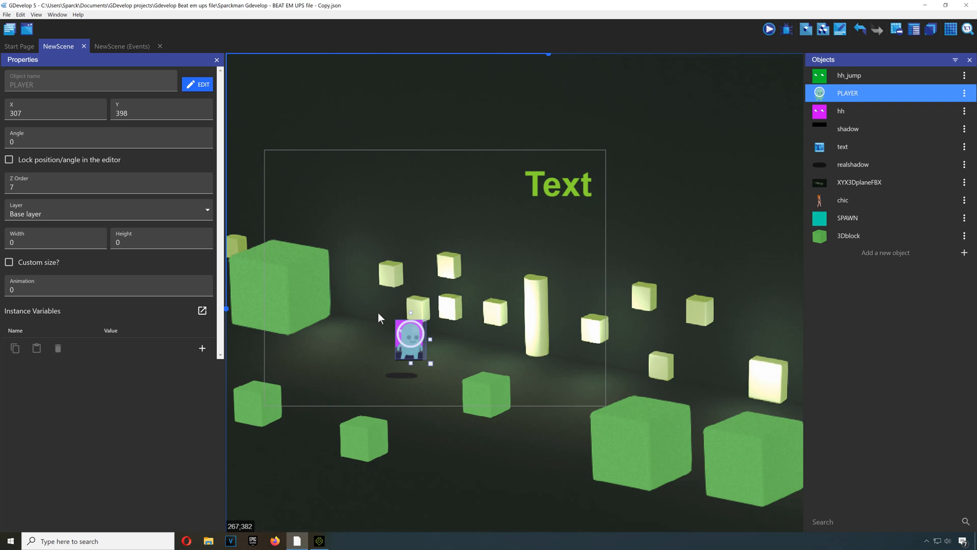
mouse_move(412, 346)
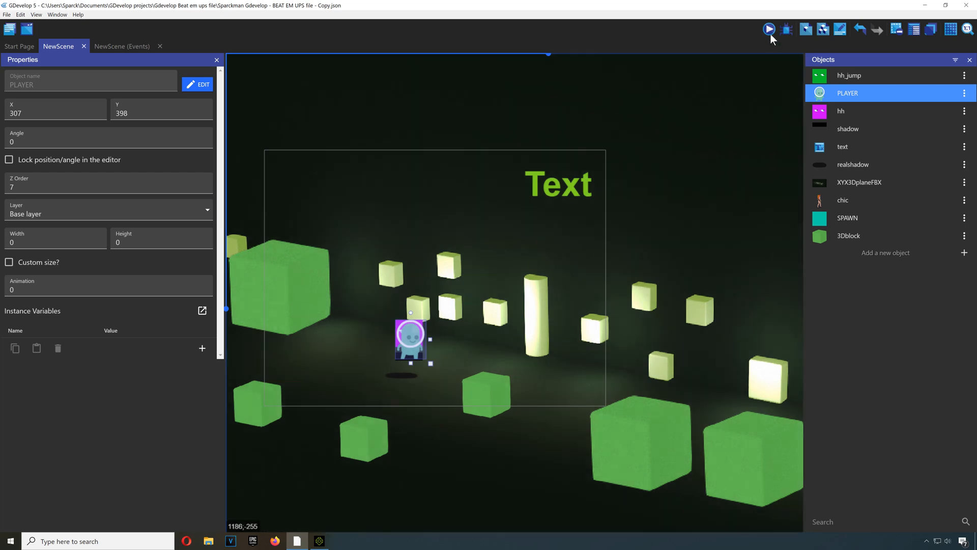
left_click(768, 28)
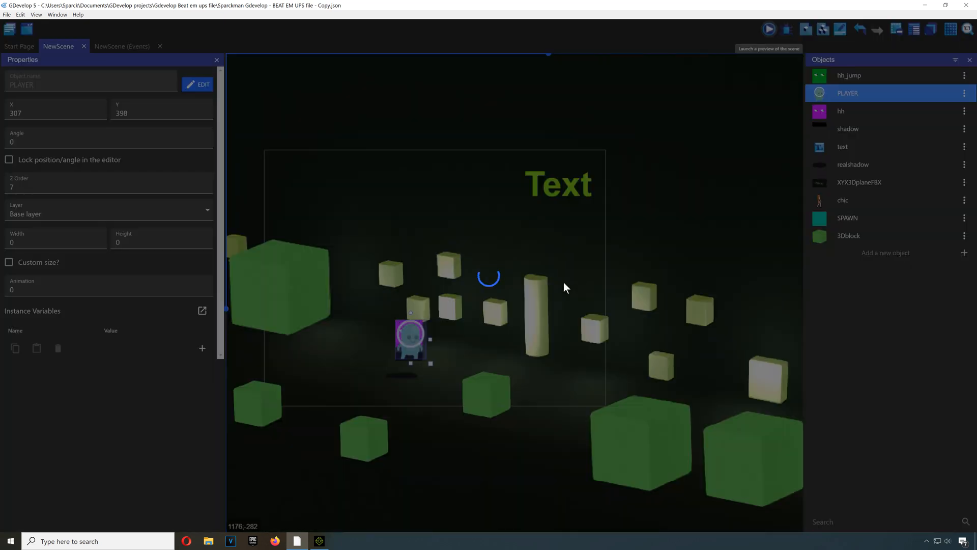
left_click(768, 28)
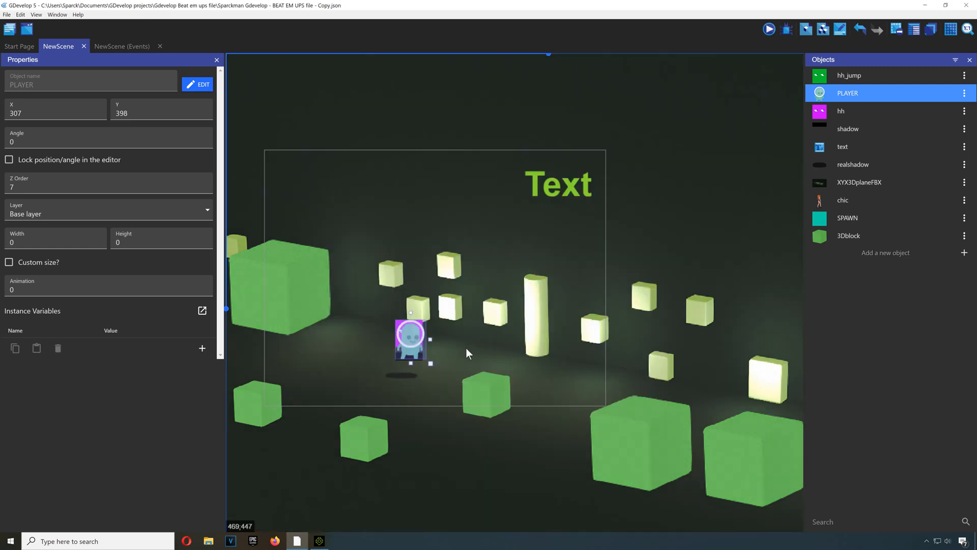
- Select the floor prop in the Scene panel and browse to the Prop template library
left_click(320, 541)
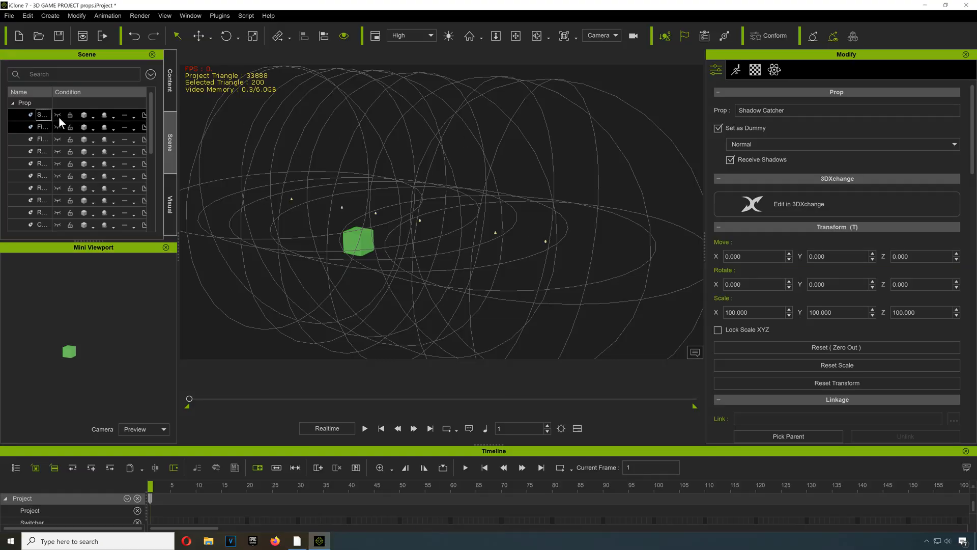
left_click(36, 139)
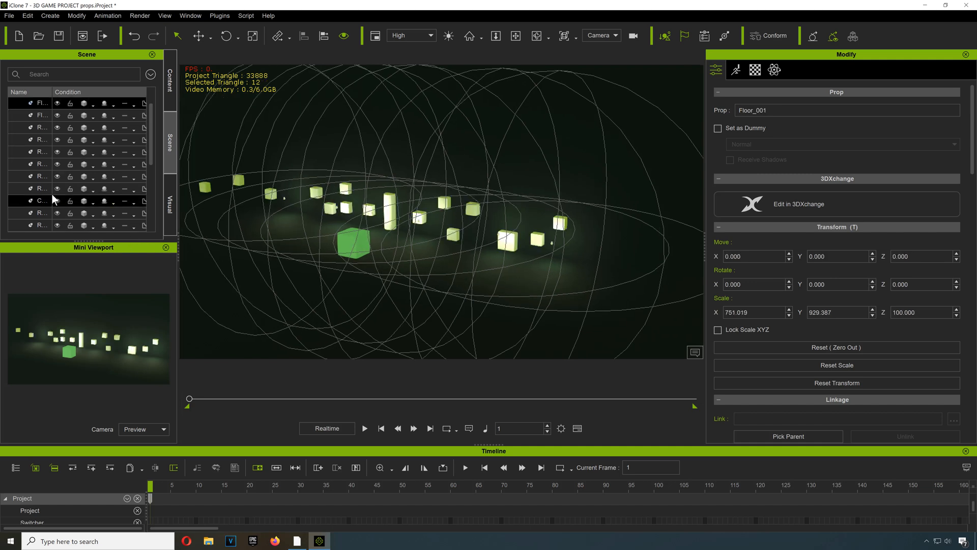
scroll("down", 3)
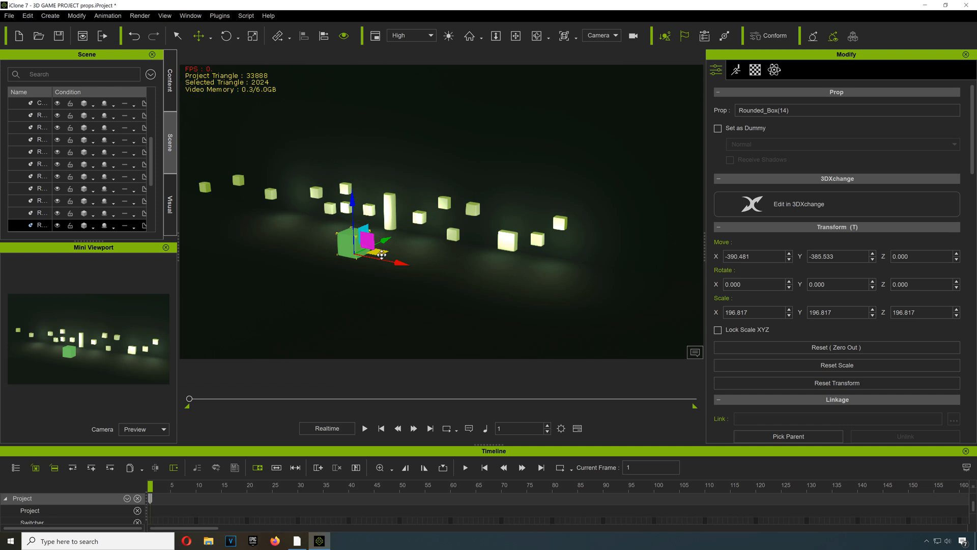
left_click_drag(355, 243, 387, 234)
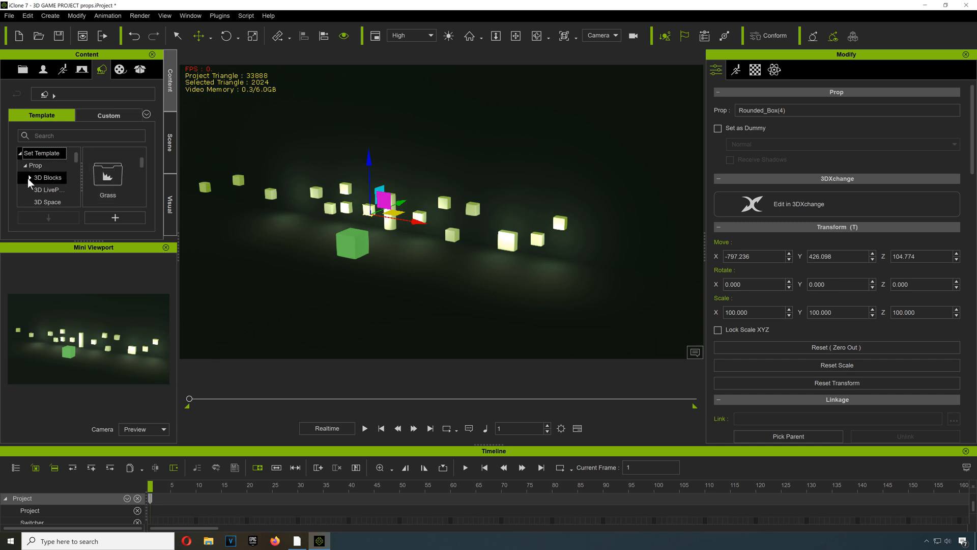
- Place Arc_003 from 3D Blocks on the floor and Shift-drag copies into a row near the boxes
left_click(30, 177)
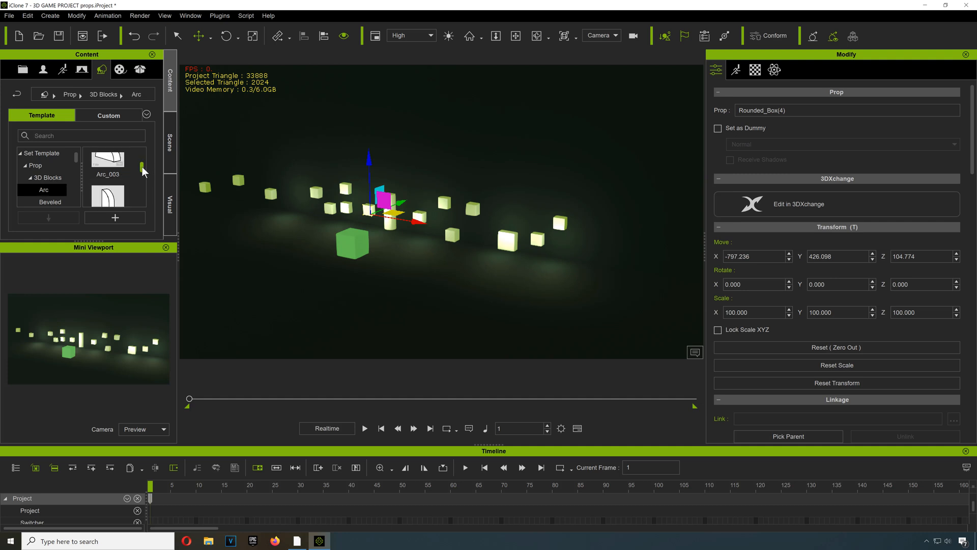
left_click_drag(107, 158, 445, 259)
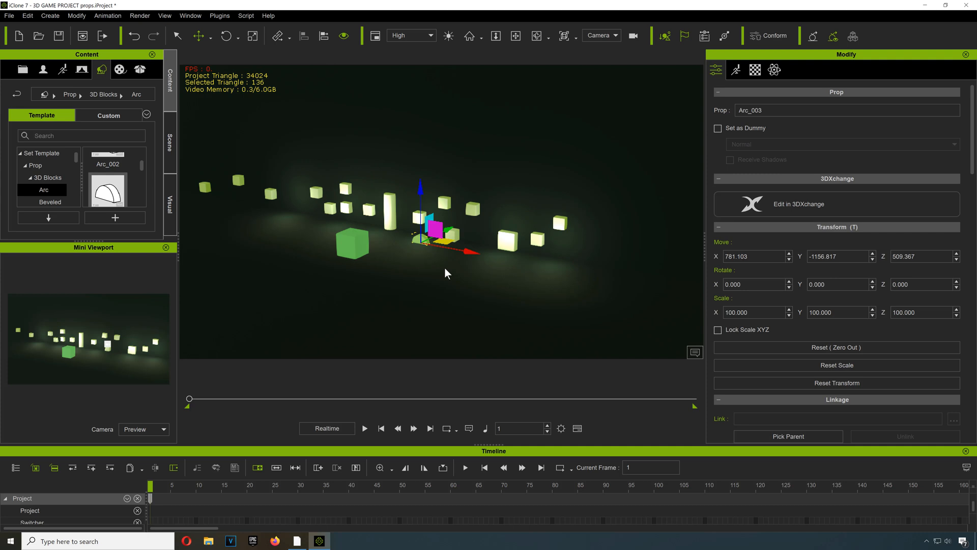
left_click_drag(432, 234, 423, 237)
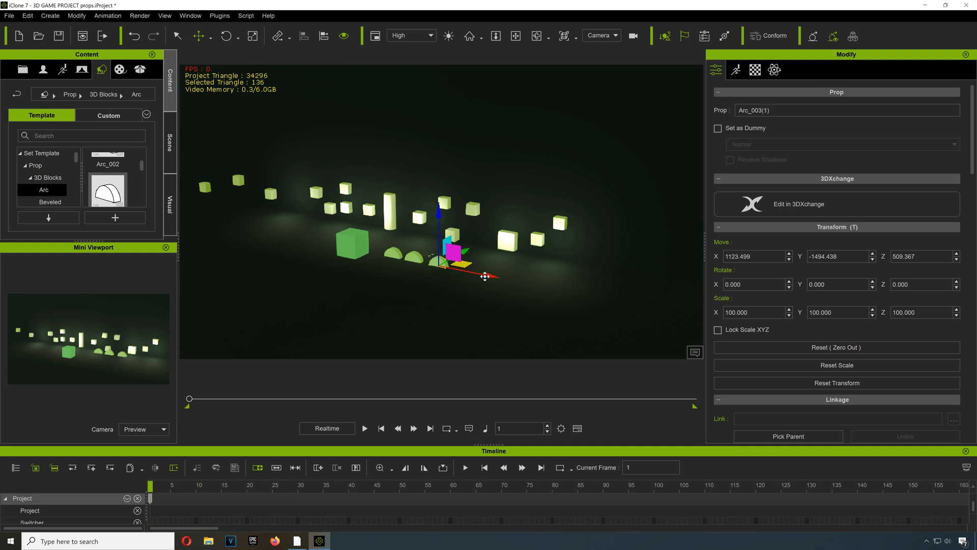
left_click_drag(485, 277, 480, 252)
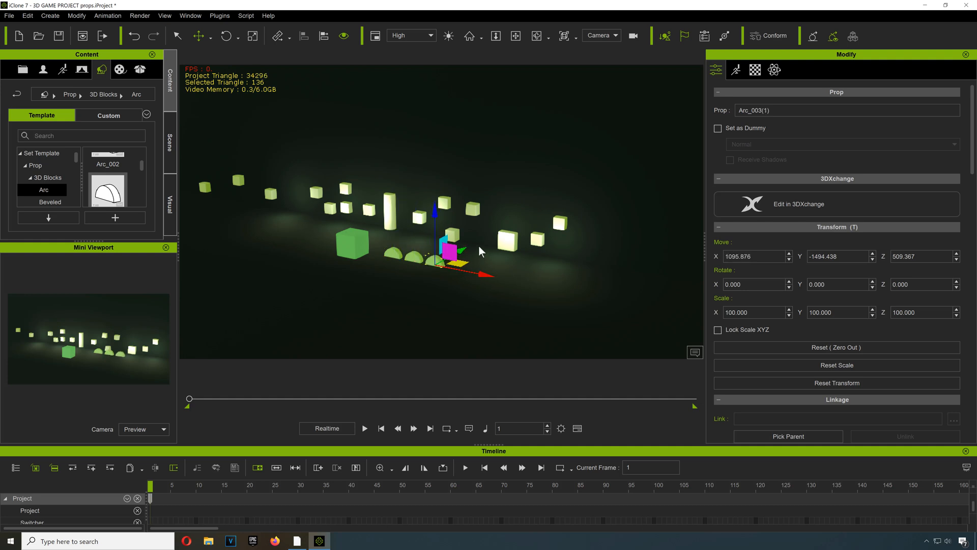